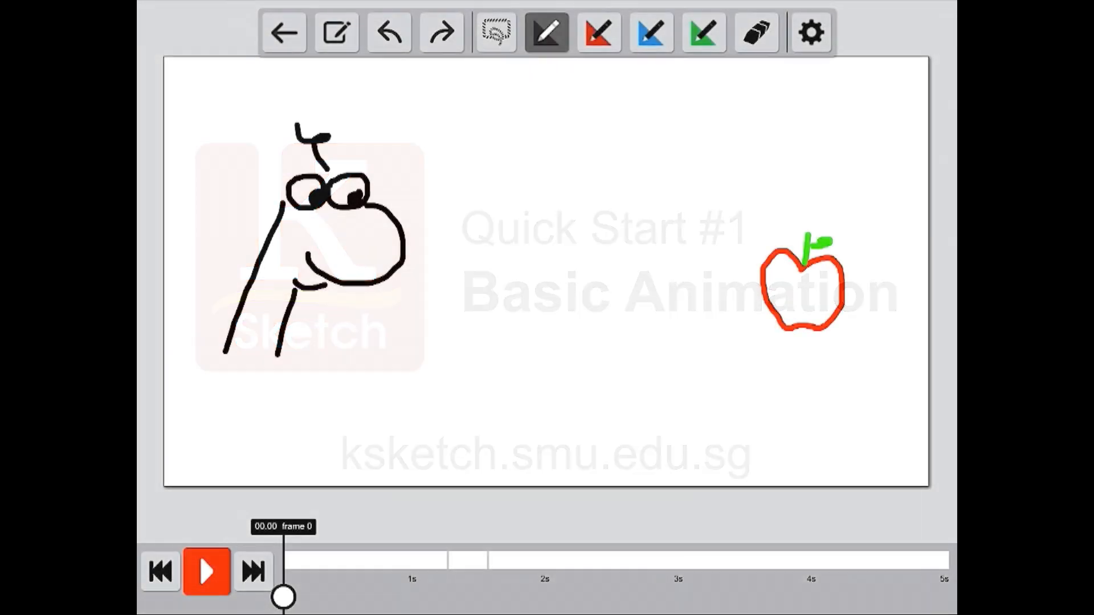
- Start a new sketch, clearing the old scene for a fresh drawing
left_click(205, 571)
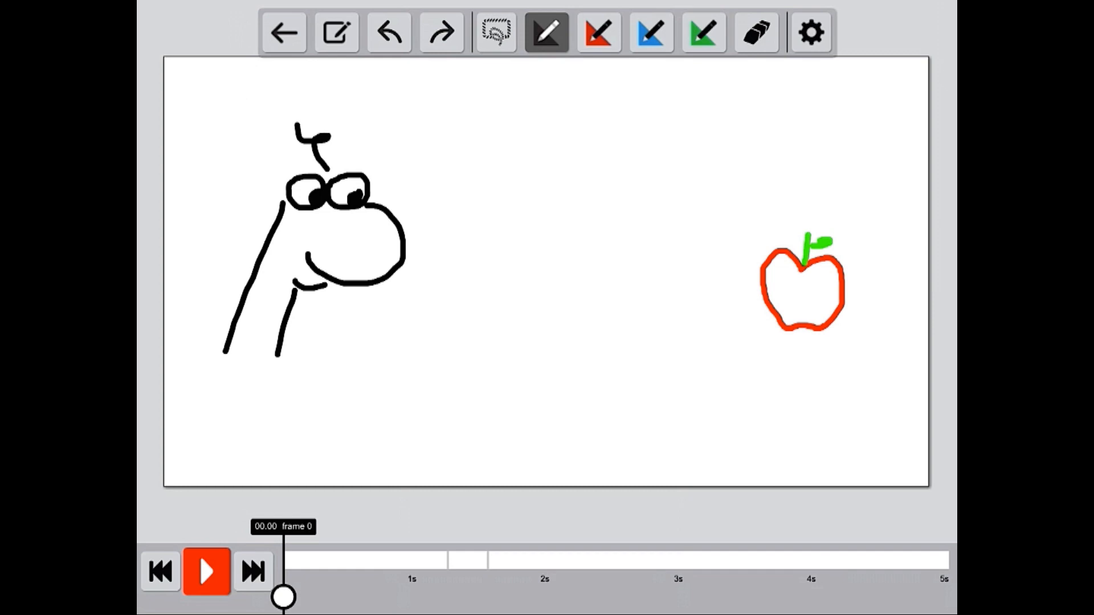
left_click(336, 32)
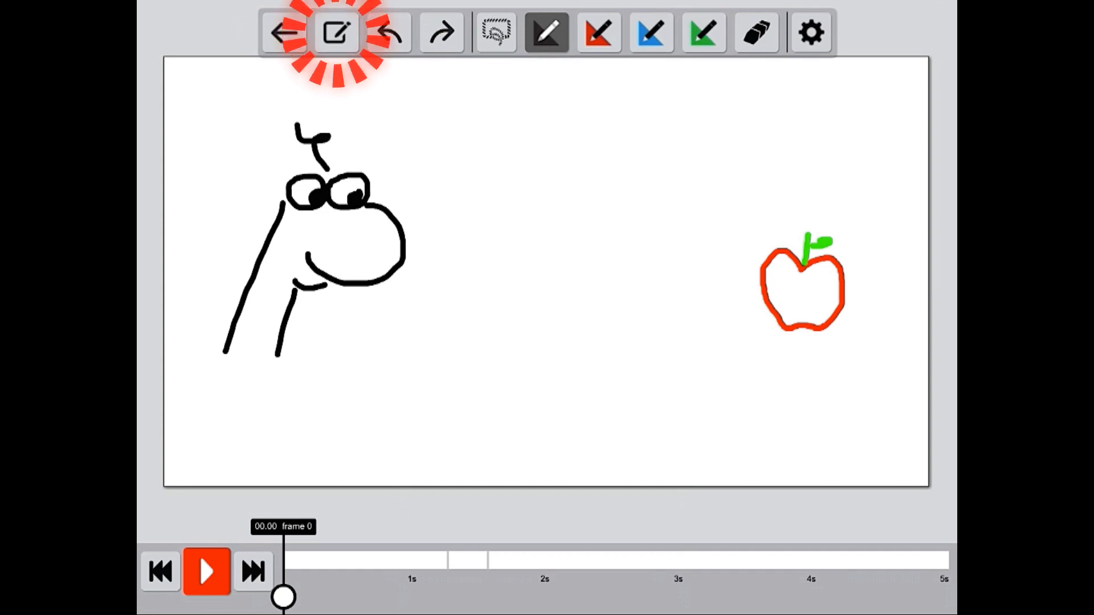
left_click(336, 32)
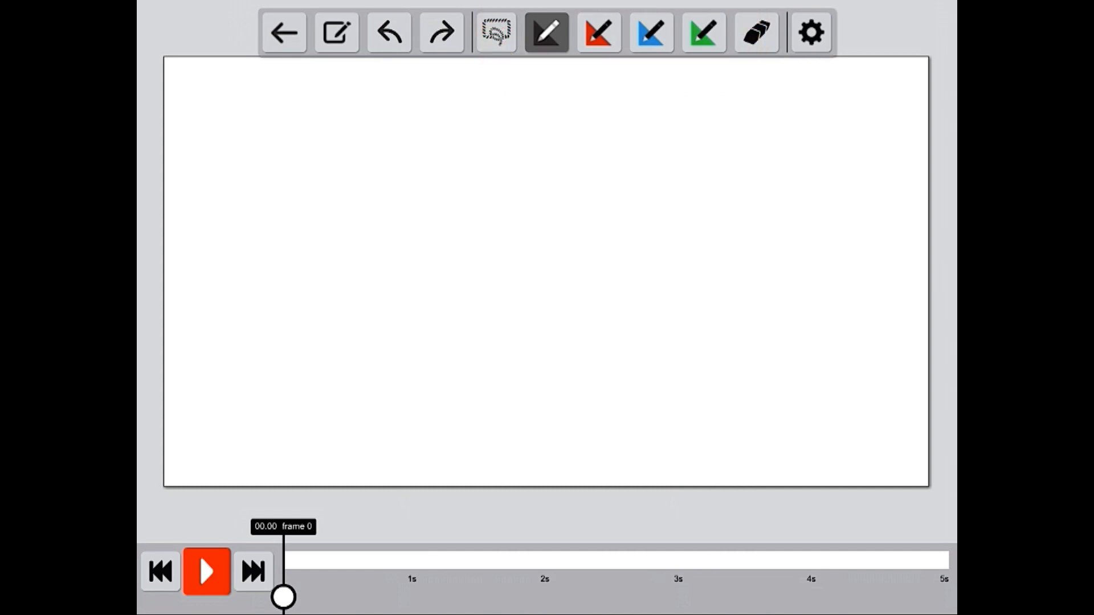
- Draw the dinosaur's eyes and snout in black, undoing and redrawing one bad stroke
left_click_drag(286, 209, 318, 202)
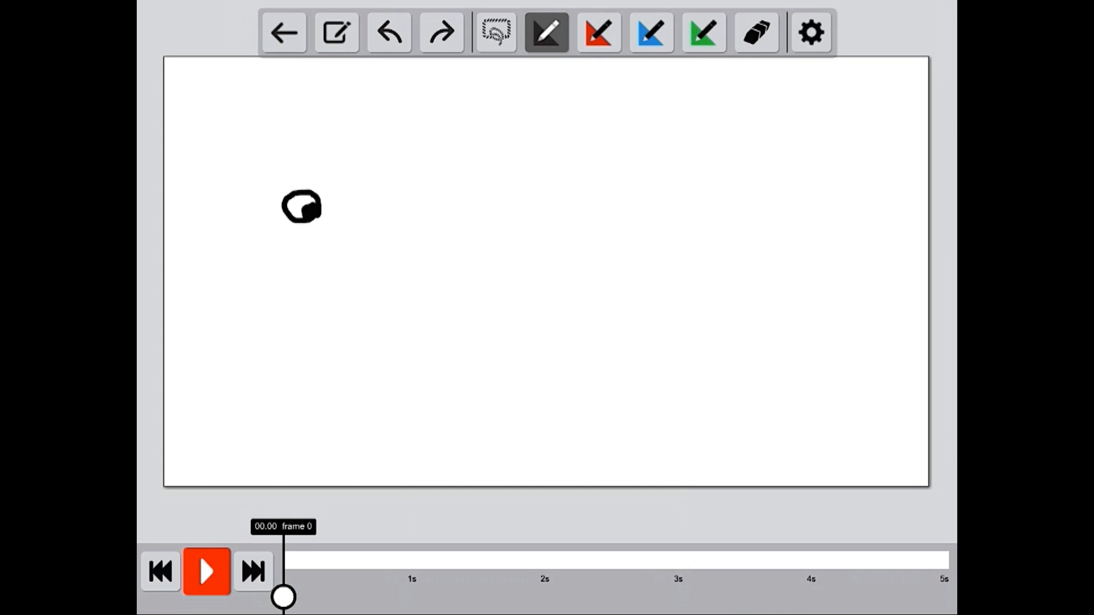
left_click_drag(328, 202, 355, 209)
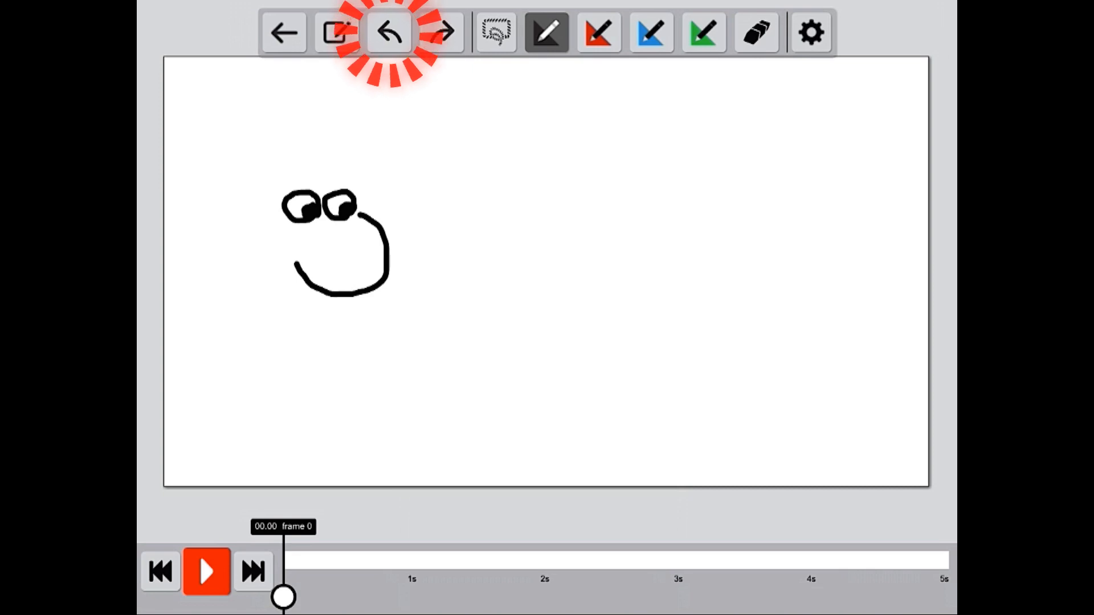
left_click(388, 32)
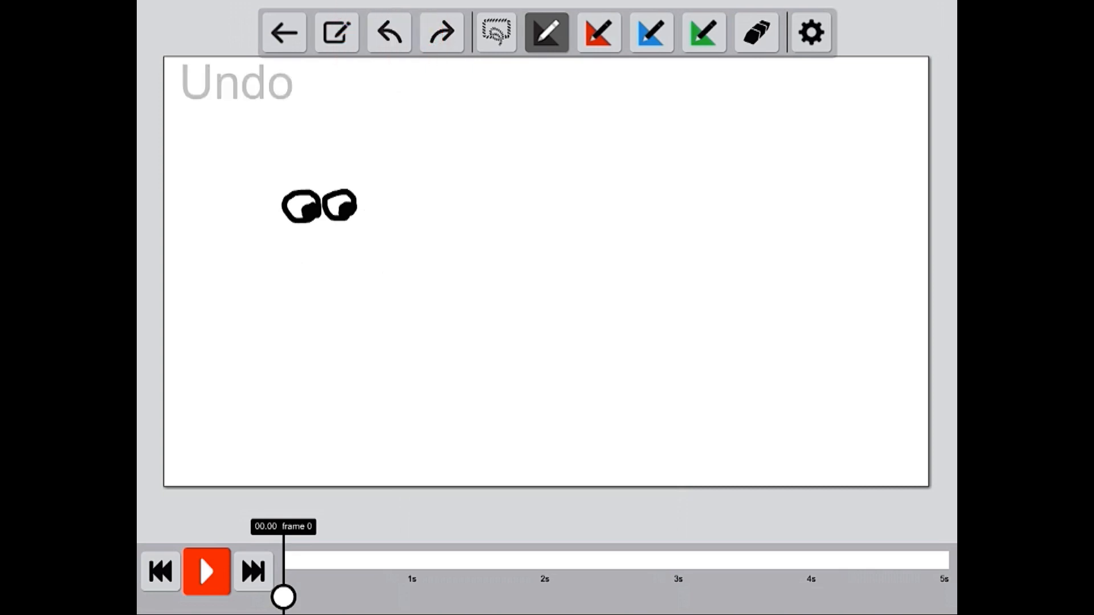
left_click_drag(376, 223, 300, 307)
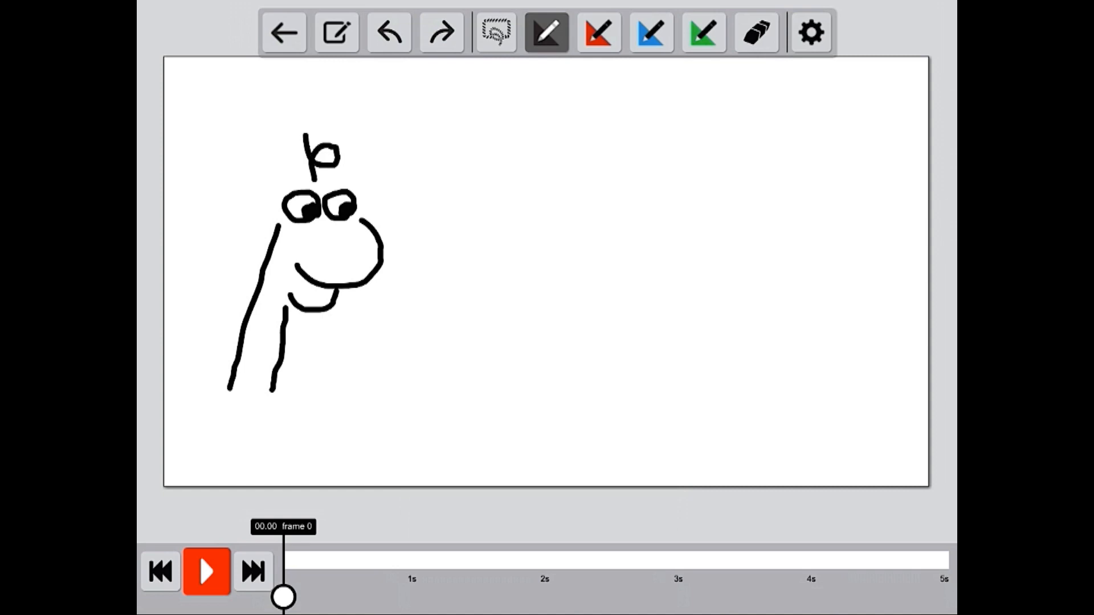
- Draw the red apple outline on the right, then switch to green ink for the stem
left_click_drag(841, 248, 844, 307)
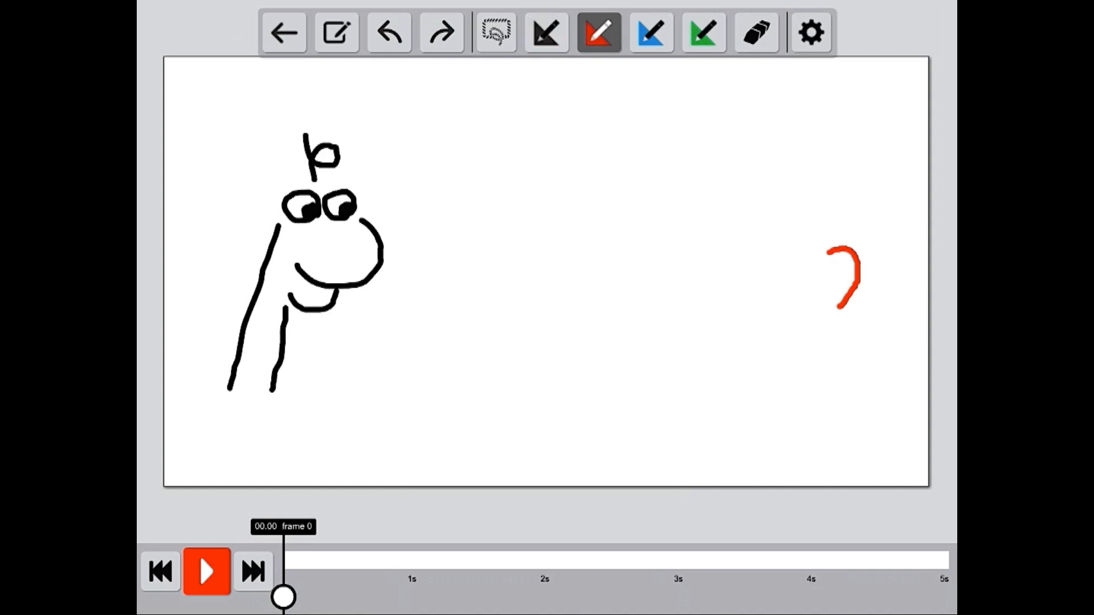
left_click_drag(836, 251, 802, 307)
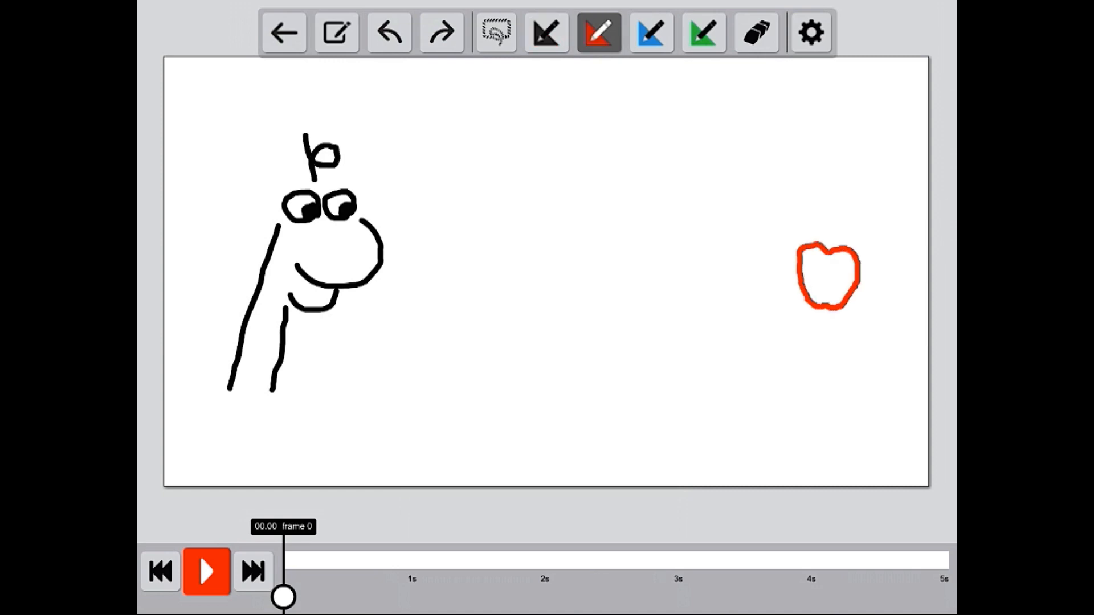
left_click(702, 32)
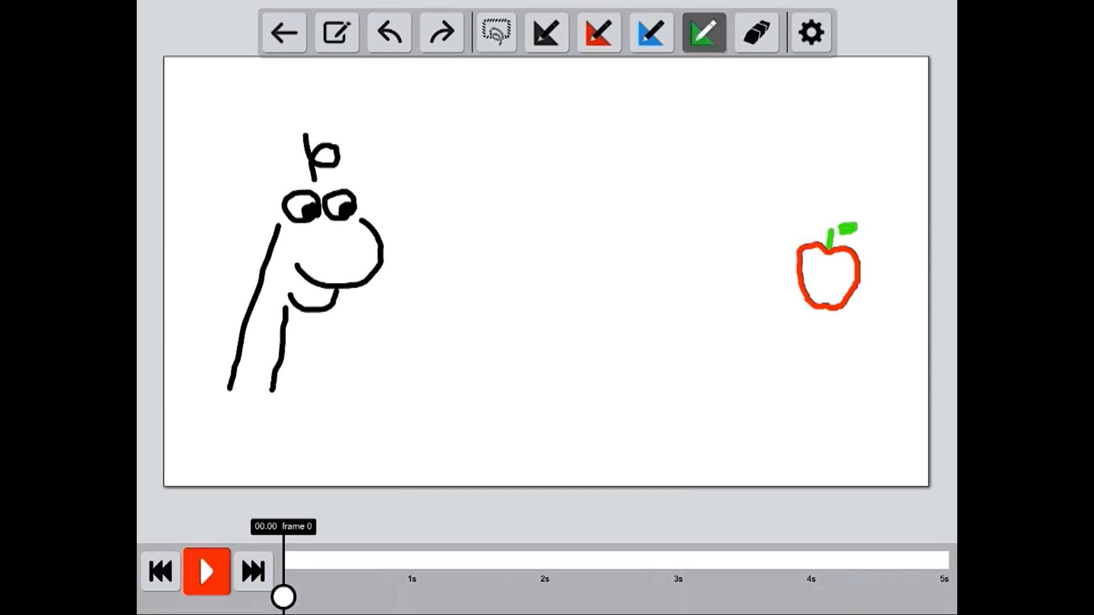
- Switch to the select tool to grab all the dinosaur's strokes
left_click(495, 32)
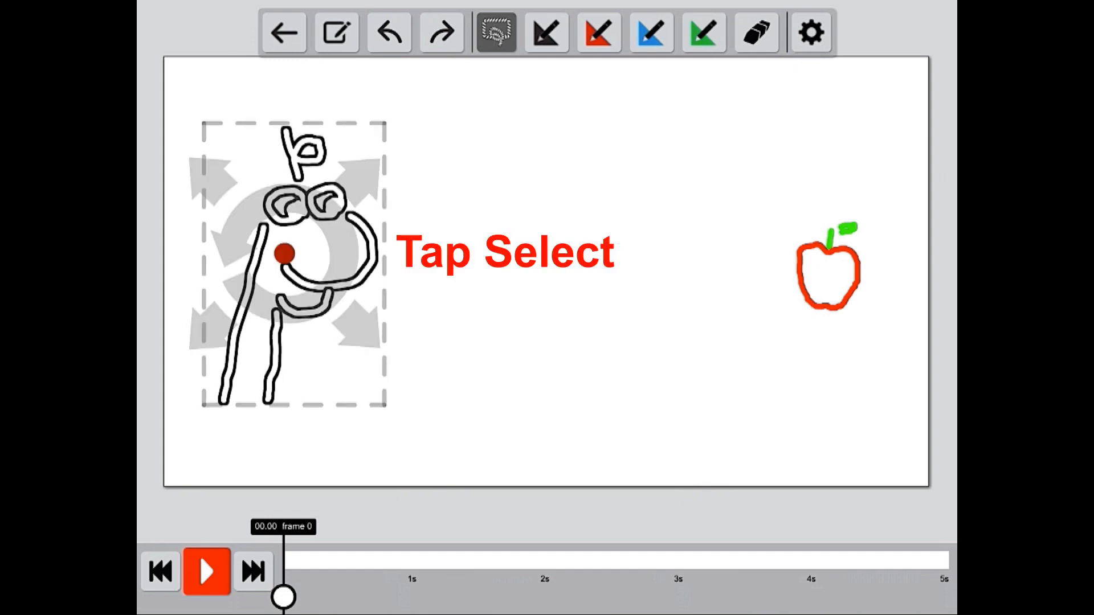
- Drag the selected dinosaur toward the apple, recording about one second of wavy motion
left_click(495, 32)
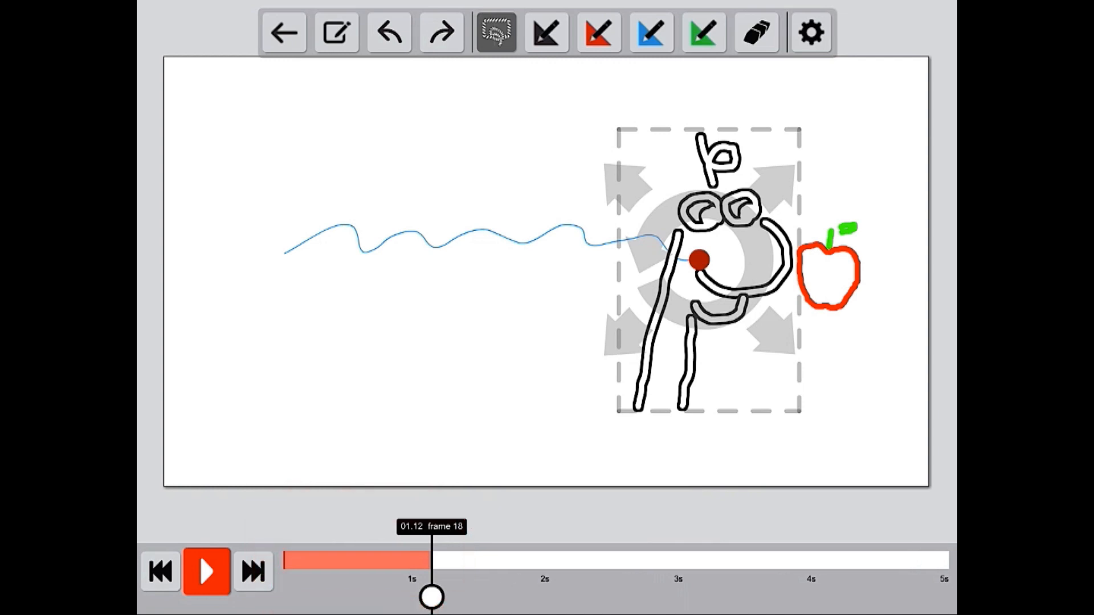
left_click_drag(431, 597, 380, 596)
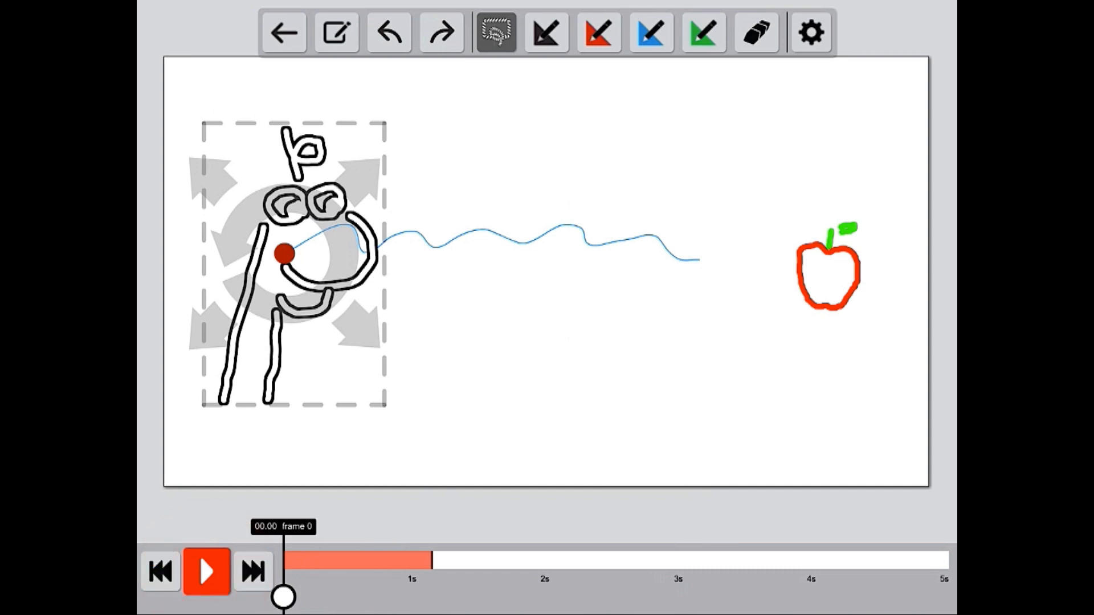
- Play the recorded motion and drag the dinosaur further so it ends beside the apple
left_click(206, 571)
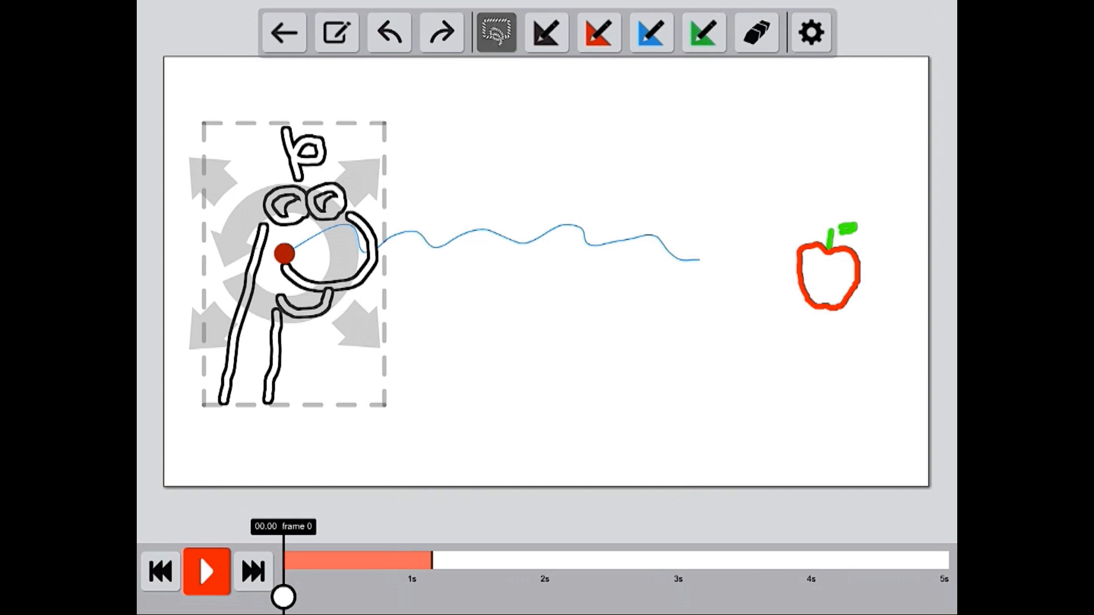
left_click_drag(292, 258, 258, 233)
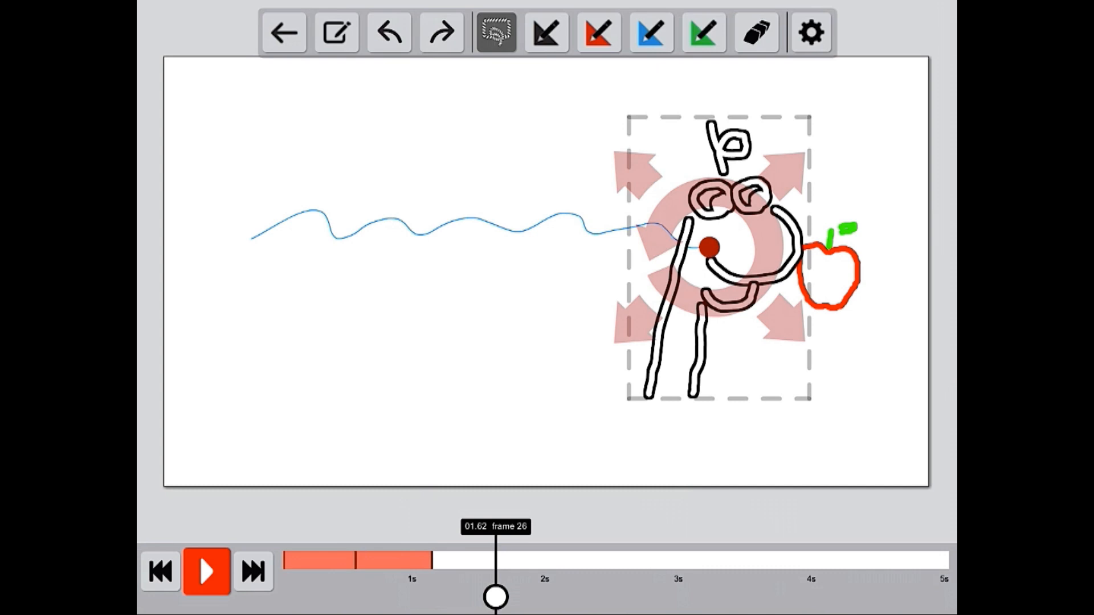
- At about 1.12 s, erase the dinosaur's lower jaw and rear neck line
left_click_drag(495, 596, 478, 596)
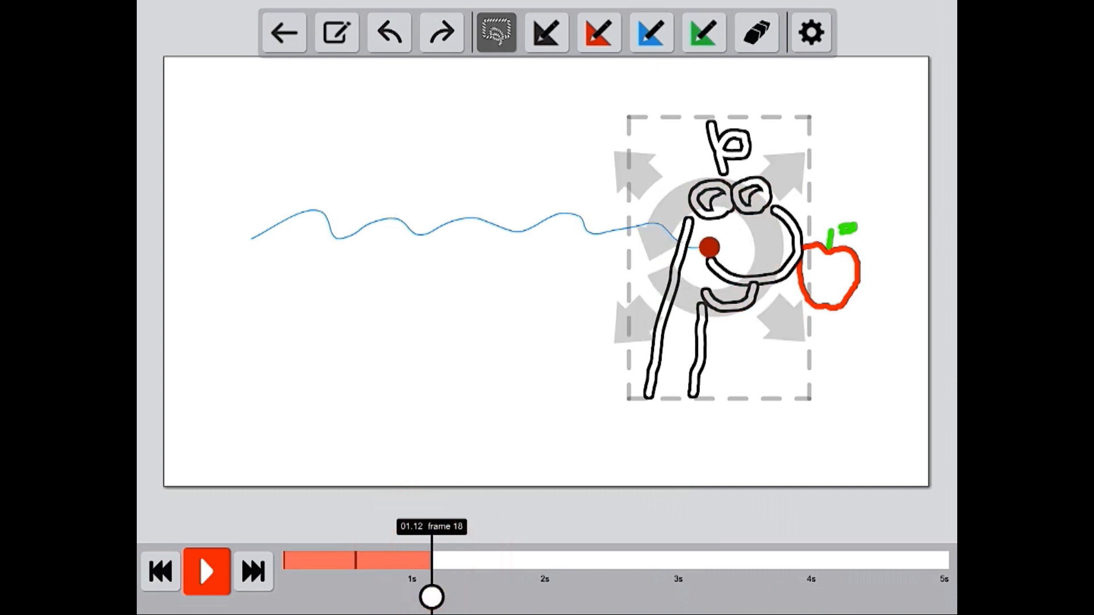
left_click(755, 32)
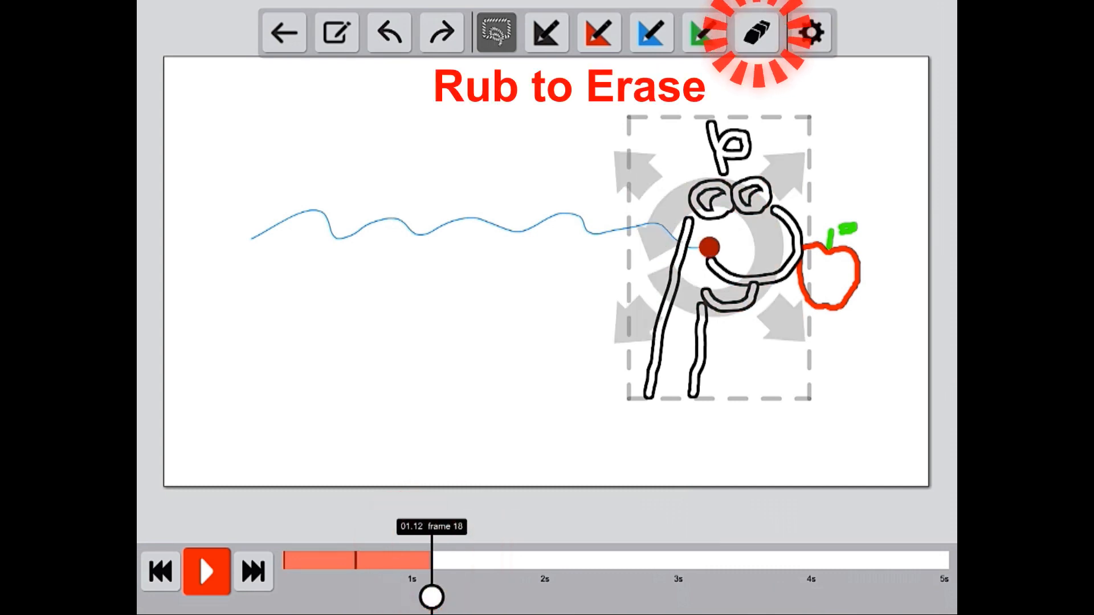
left_click(756, 33)
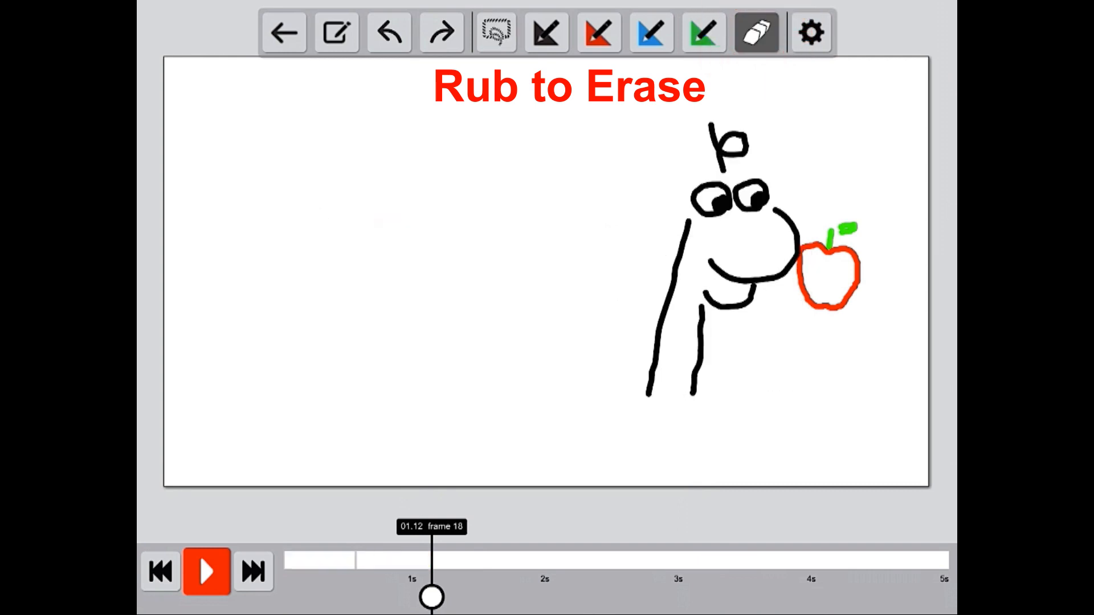
left_click_drag(729, 293, 694, 390)
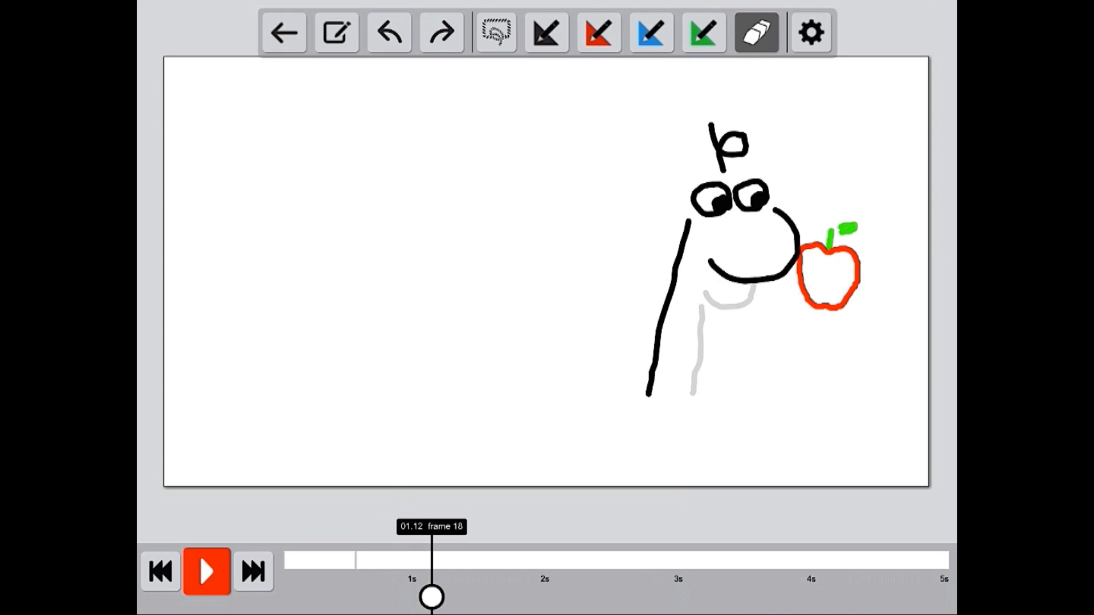
left_click(546, 32)
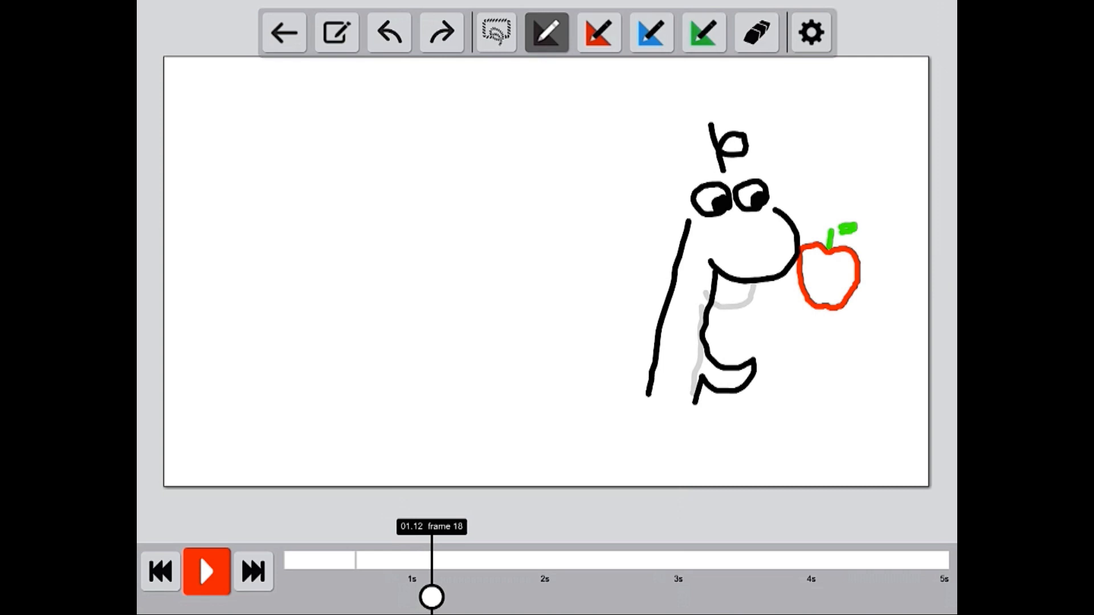
- Select the dinosaur and record it moving onto the apple by 1.81 s
left_click(494, 32)
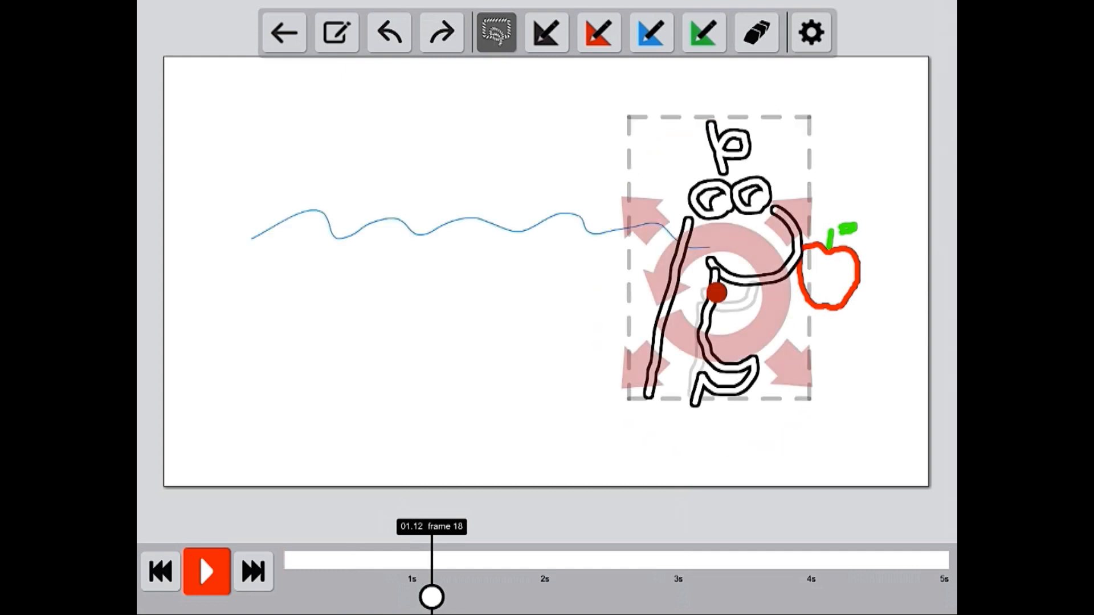
left_click(206, 571)
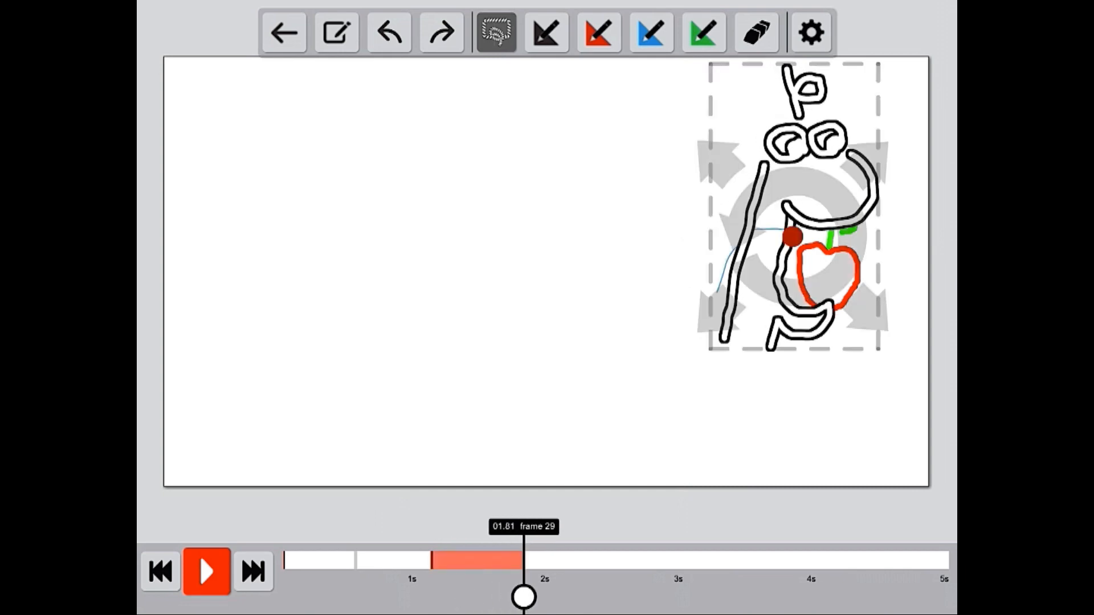
left_click(755, 32)
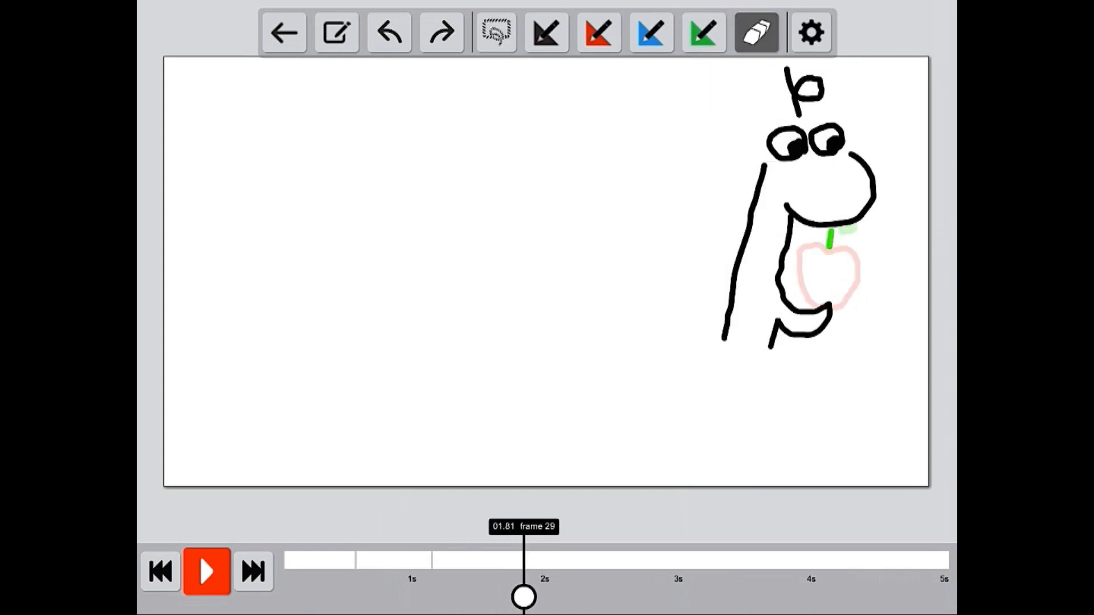
- Draw the dinosaur's closed mouth in black at 1.81 s and play the animation
left_click(548, 33)
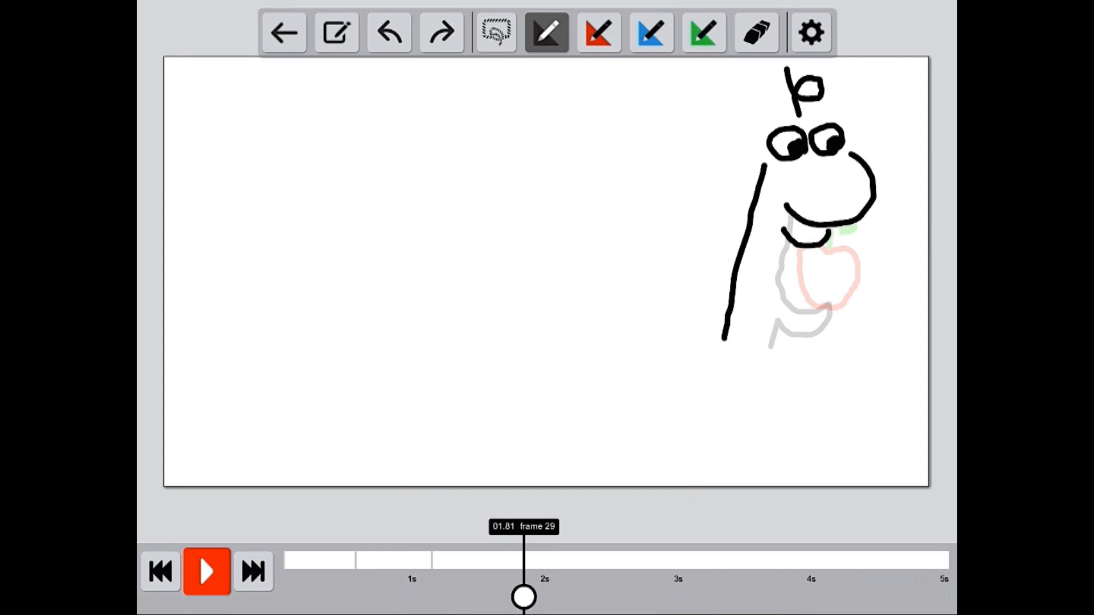
left_click_drag(781, 244, 764, 342)
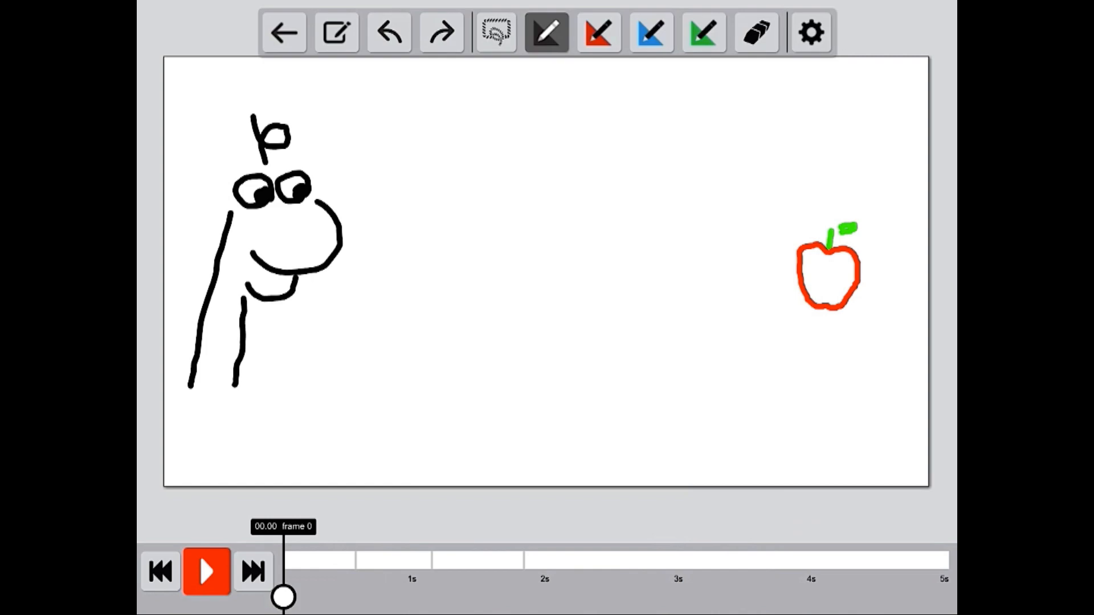
left_click(205, 572)
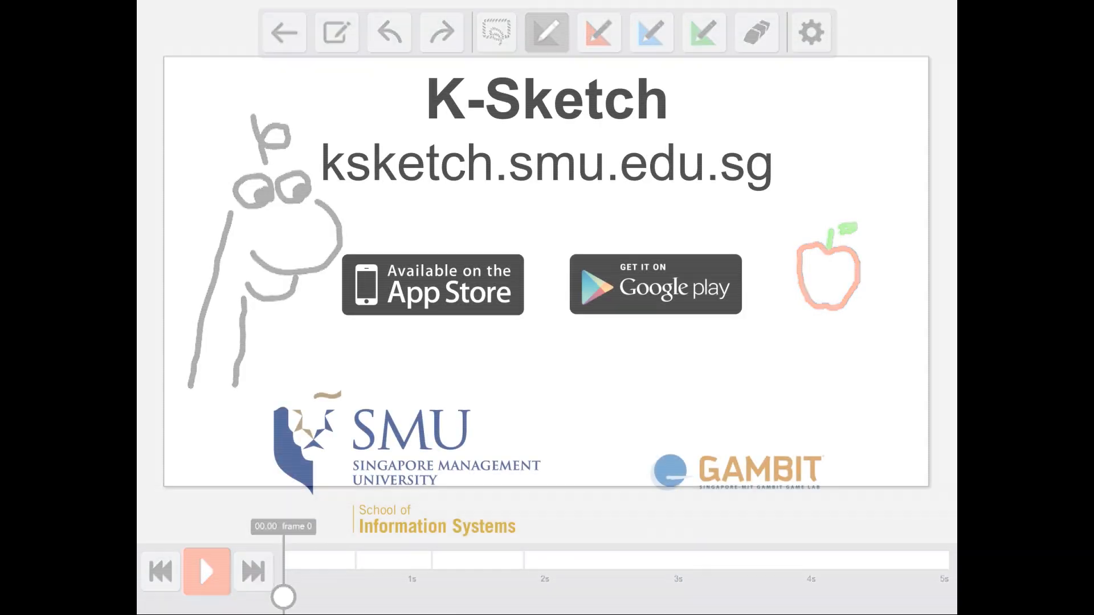